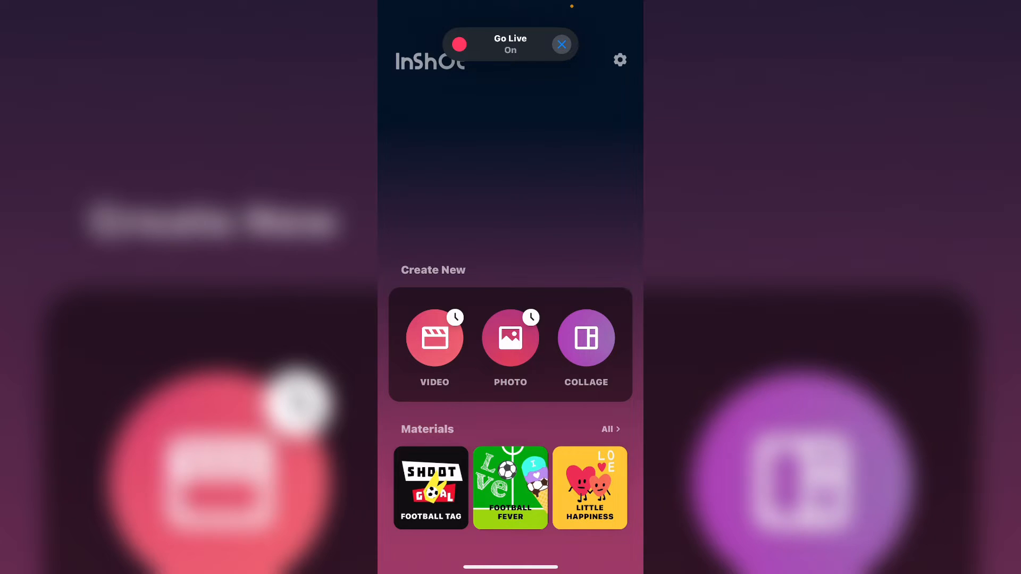
# Dismiss the Go Live notice and start a new Video project to reach the album picker.
pyautogui.click(560, 45)
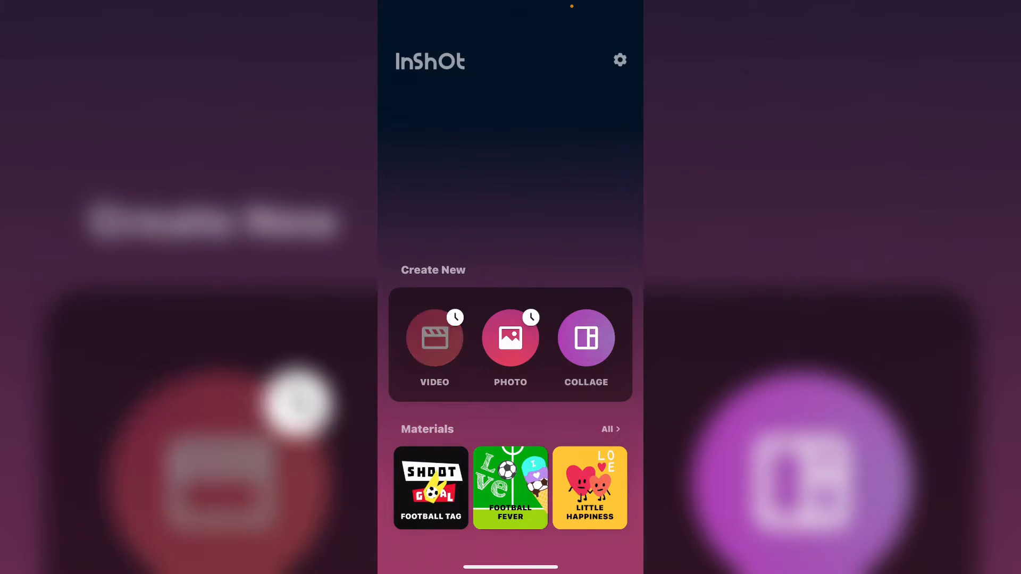
pyautogui.click(433, 346)
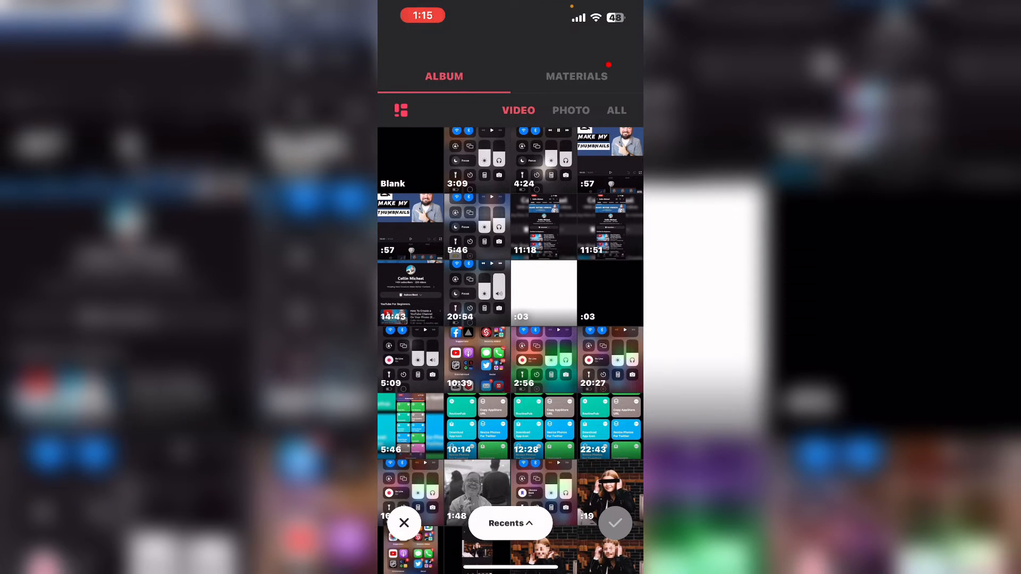
# Choose the Blank clip as the project base and confirm it into the editor.
pyautogui.click(410, 160)
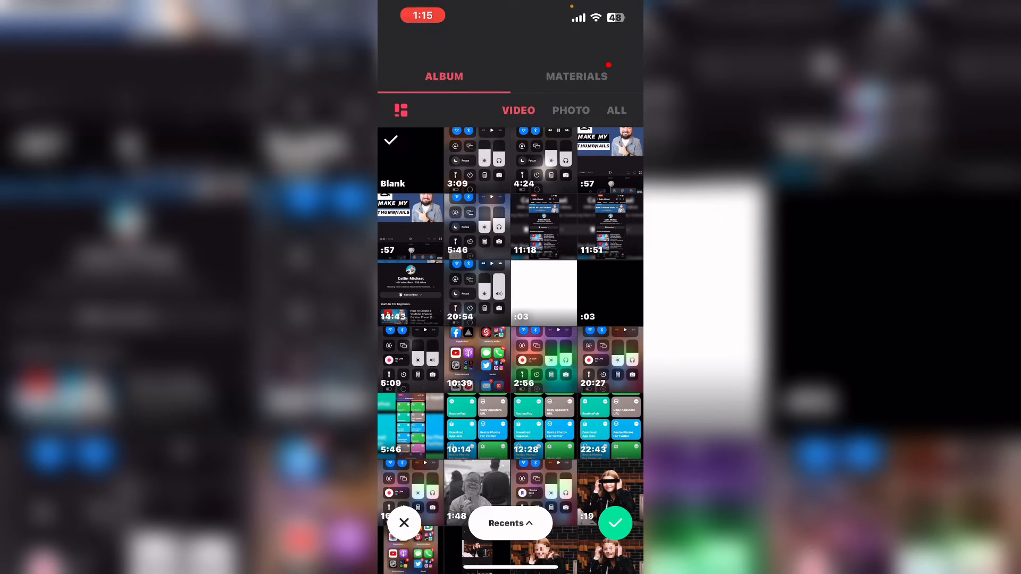
pyautogui.click(613, 523)
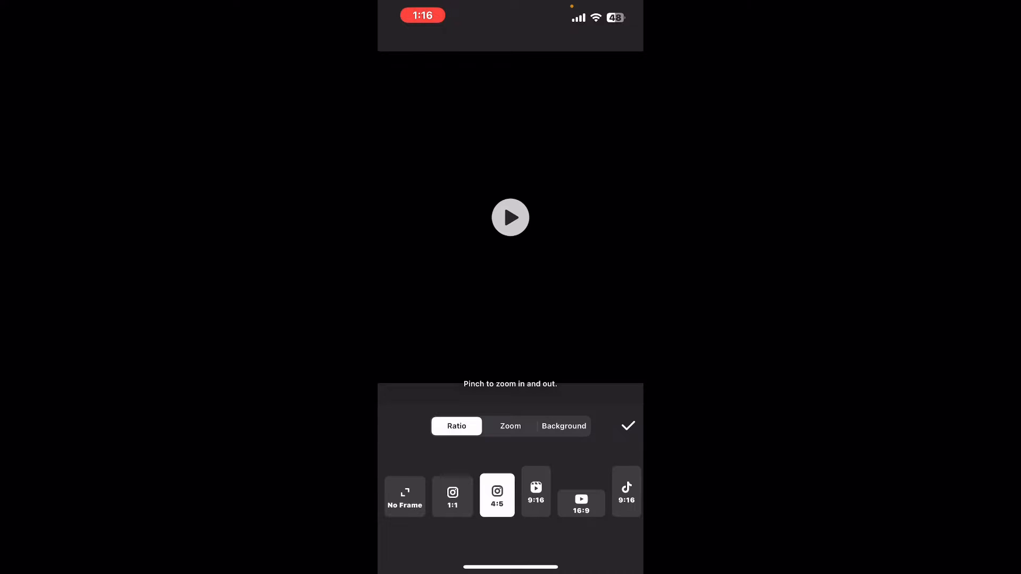
# Set the canvas ratio to YouTube 16:9 and show the Background choices.
pyautogui.click(581, 495)
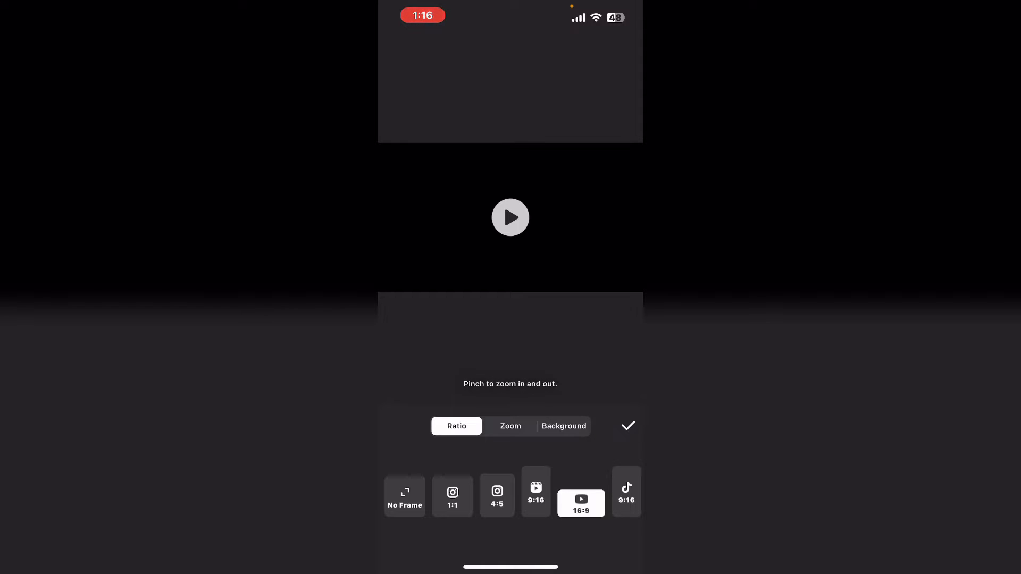
pyautogui.click(562, 426)
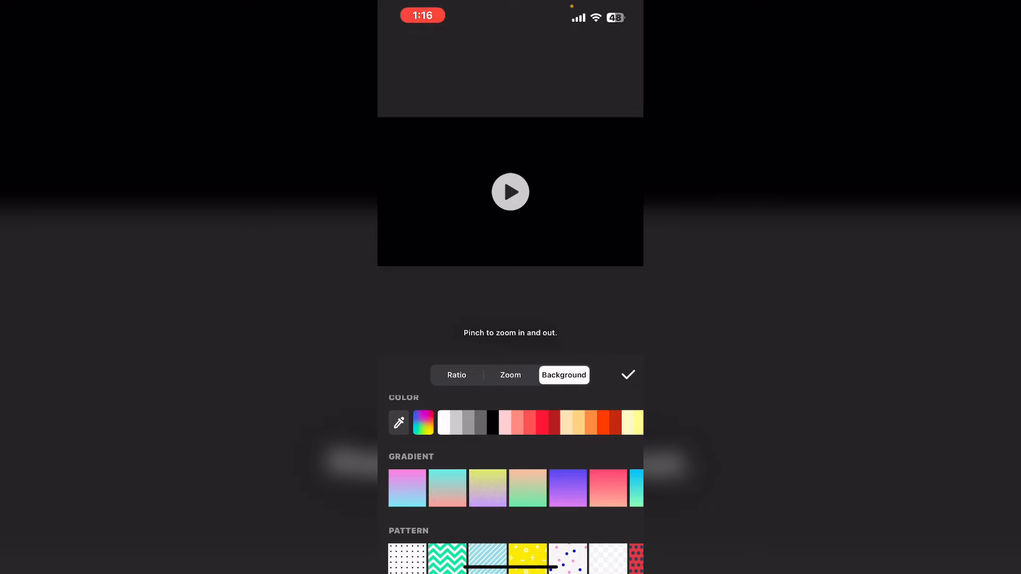
# Apply the purple gradient, rotate it to run top to bottom, and confirm it.
pyautogui.click(567, 488)
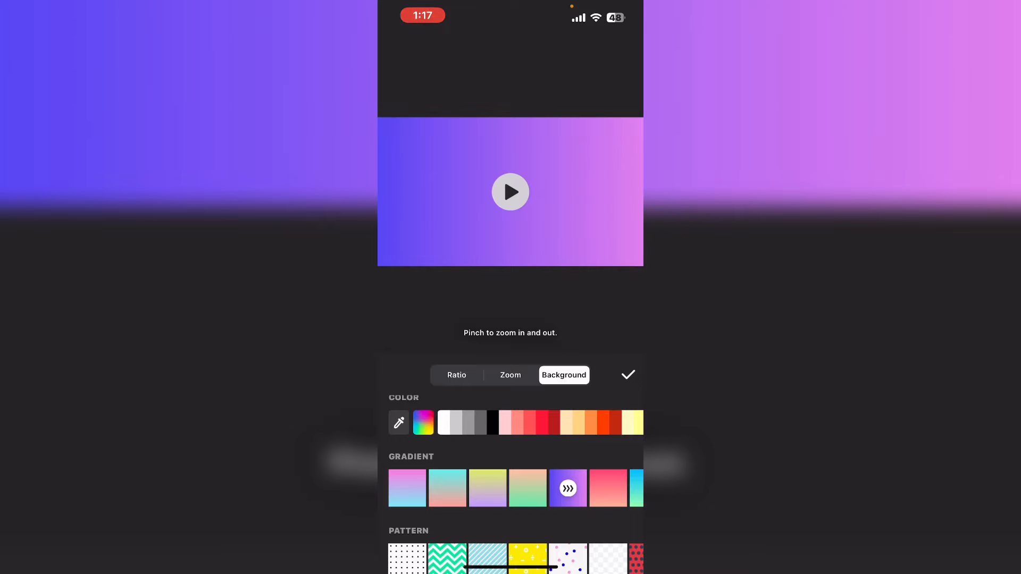
pyautogui.click(568, 488)
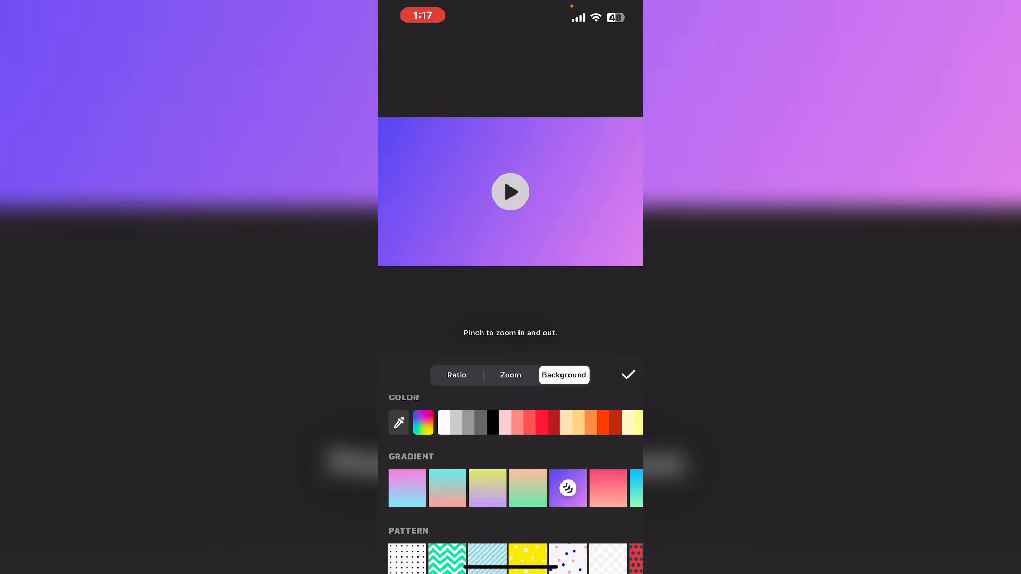
pyautogui.click(568, 488)
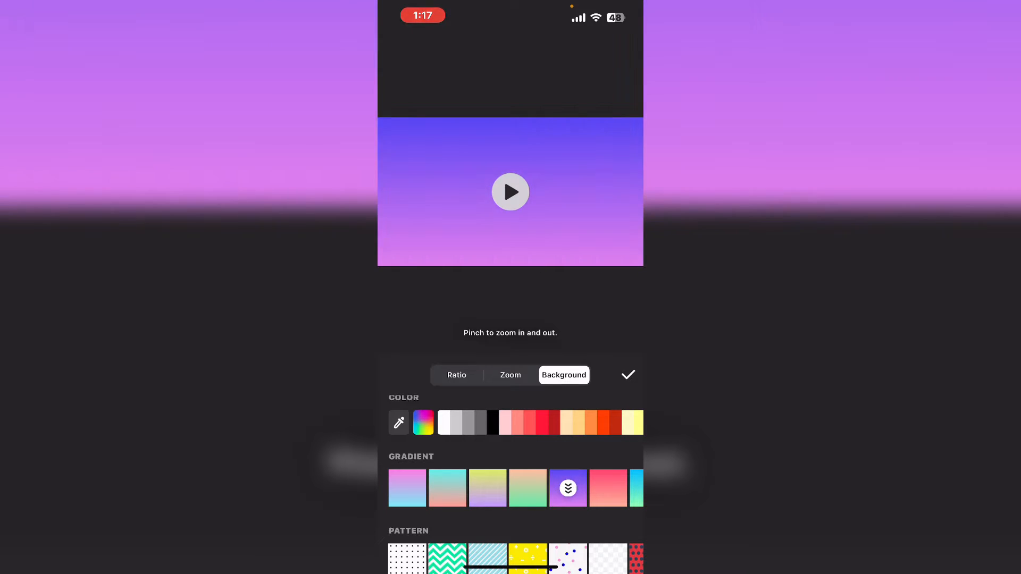
pyautogui.click(567, 488)
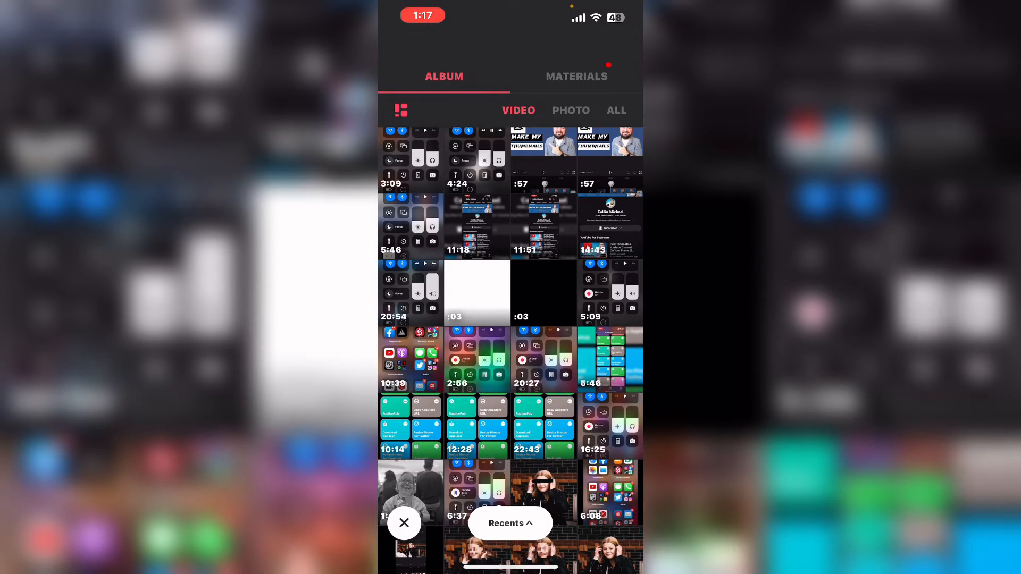
# Overlay the photo of the pointing man on the right of the gradient, then leave InShot.
pyautogui.click(570, 109)
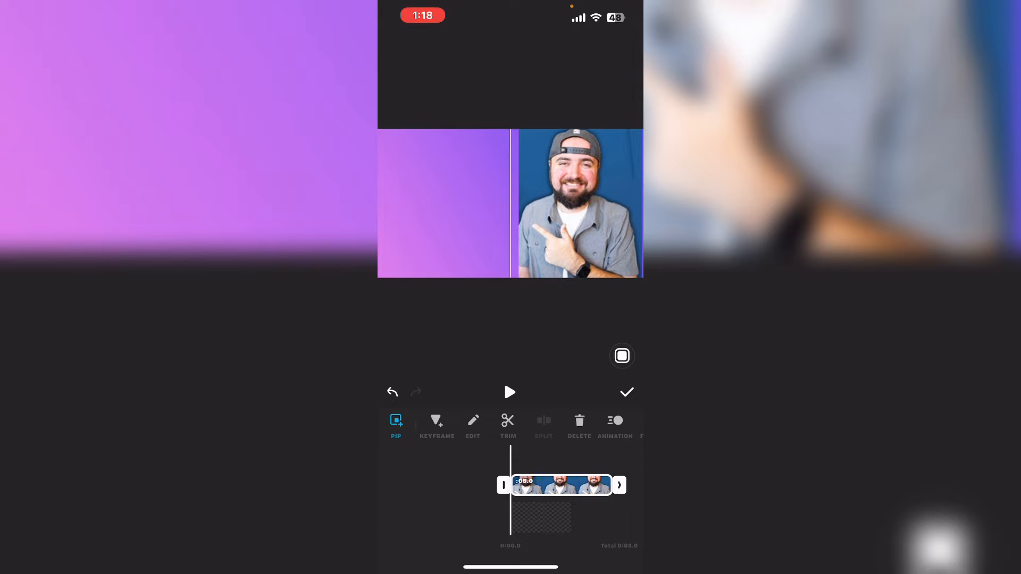
pyautogui.hscroll(-3)
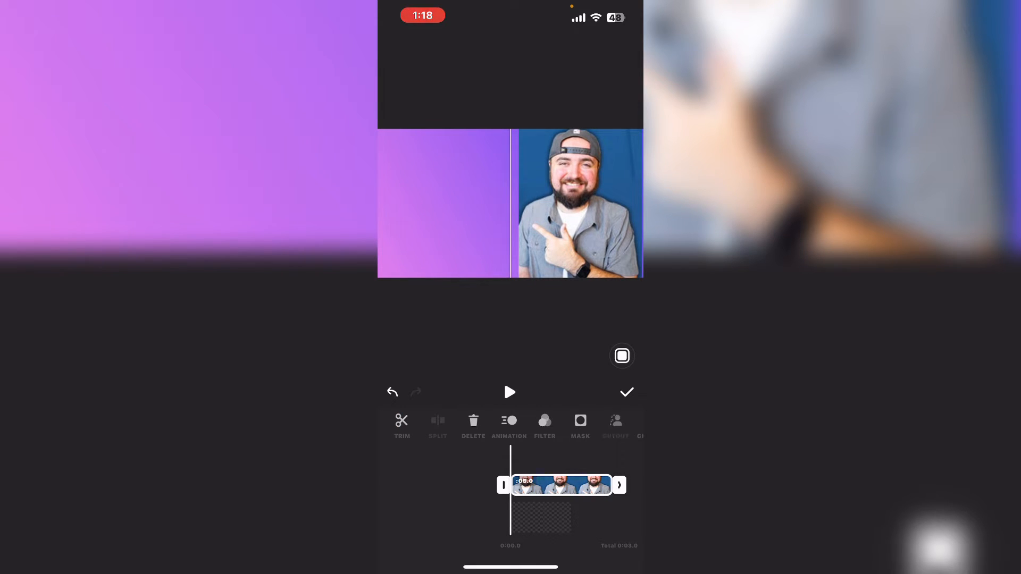
pyautogui.click(614, 423)
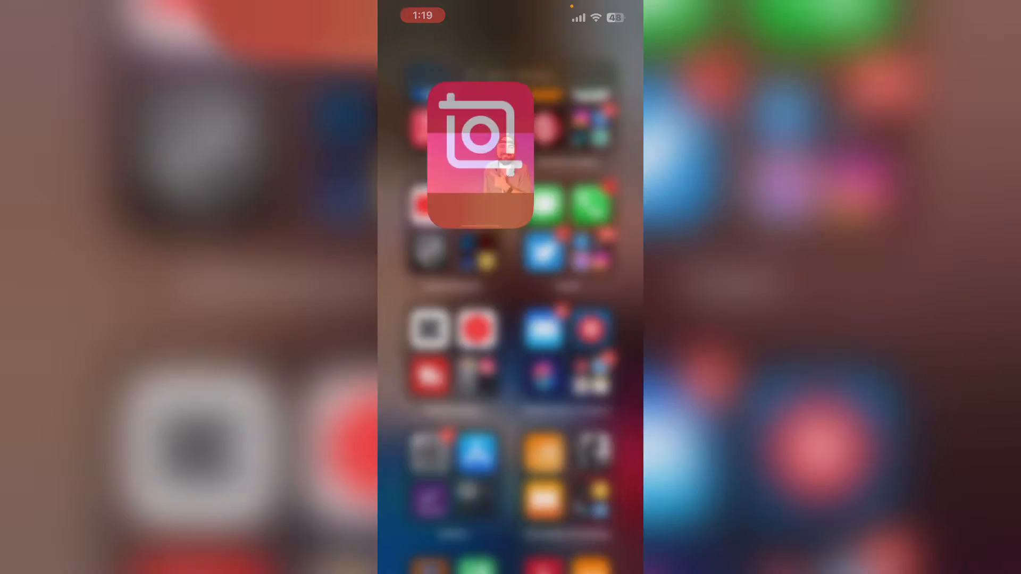
# Run the Download App Icon shortcut with InShot as the app name.
pyautogui.click(478, 157)
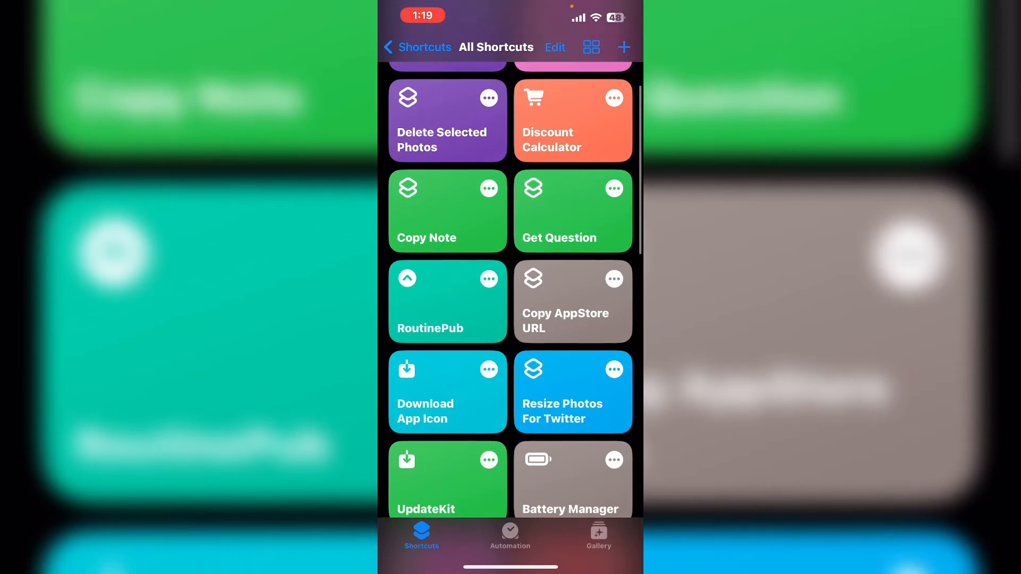
pyautogui.scroll(3)
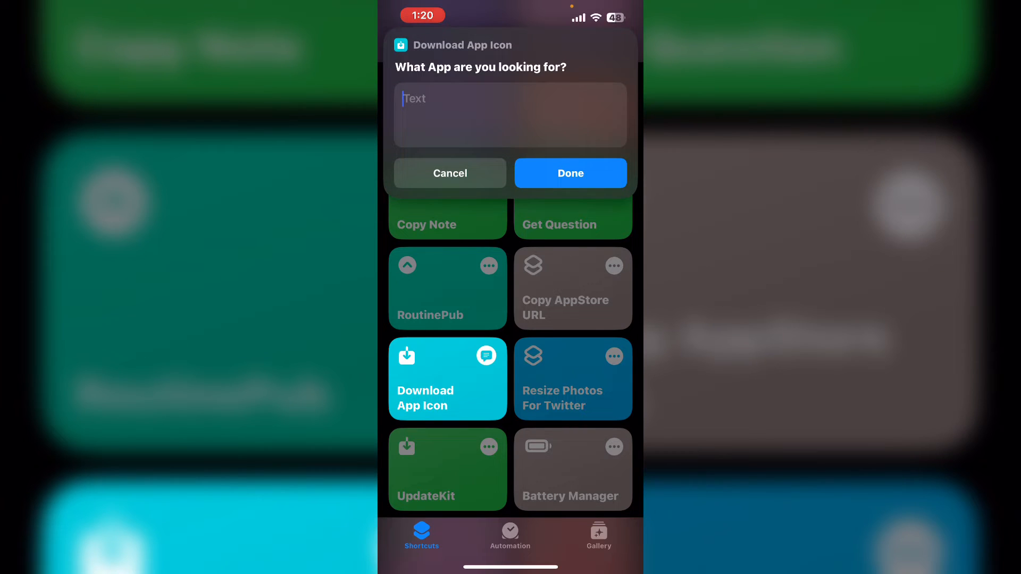
pyautogui.click(509, 115)
pyautogui.write('Insho')
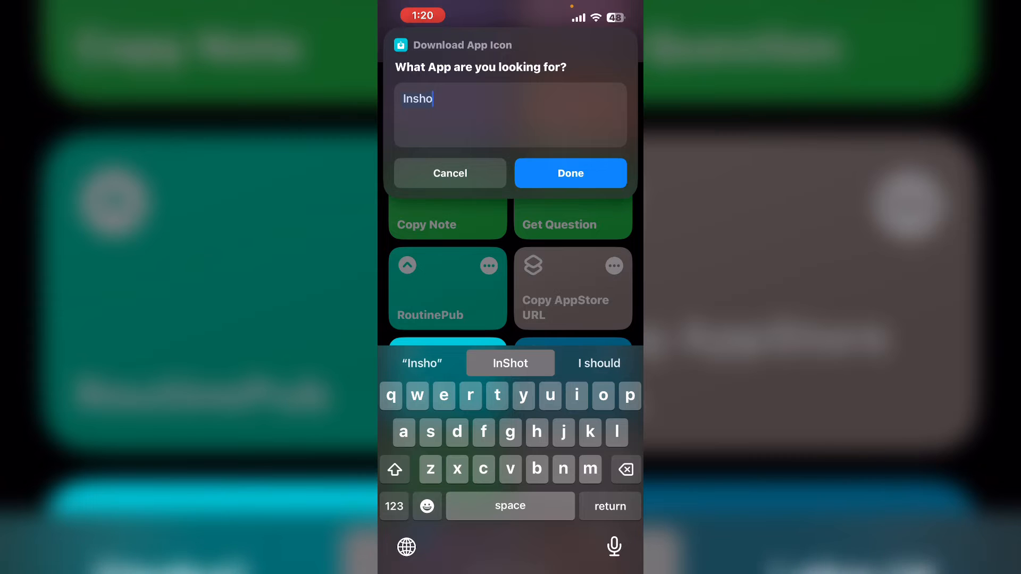
pyautogui.click(510, 363)
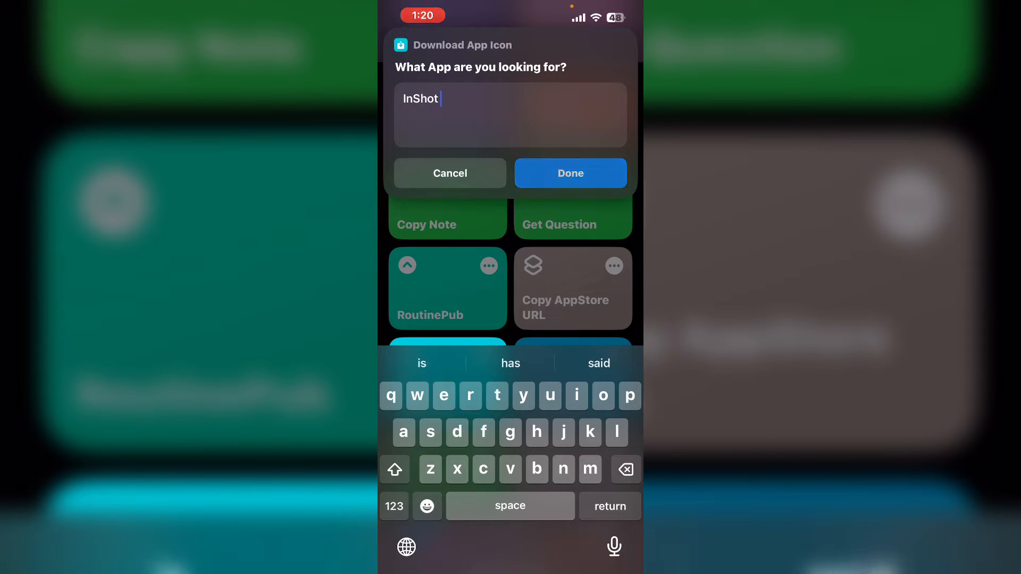
pyautogui.click(569, 173)
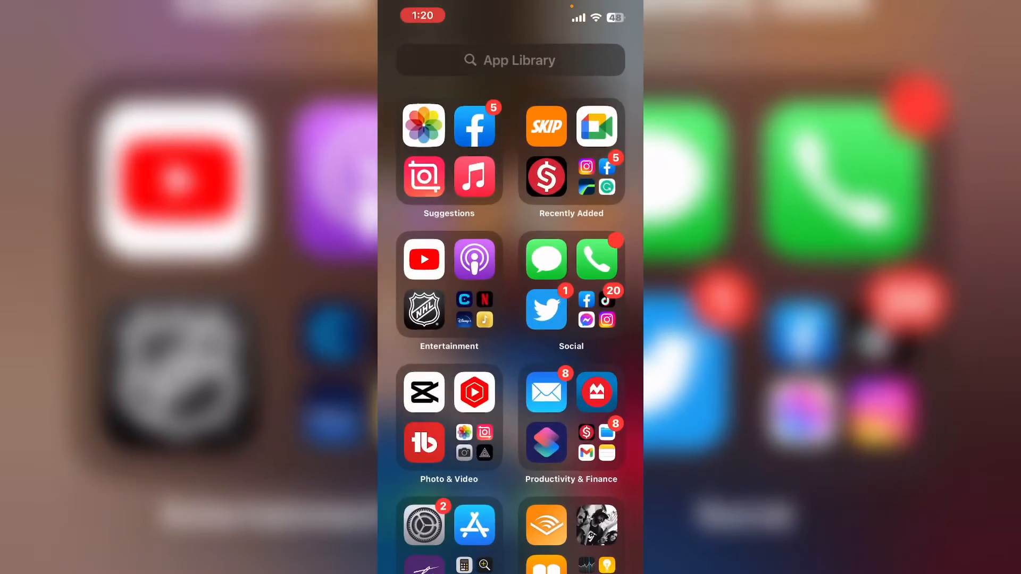
# Reopen InShot, switch the album to PHOTO, and pick the InShot logo image.
pyautogui.click(424, 392)
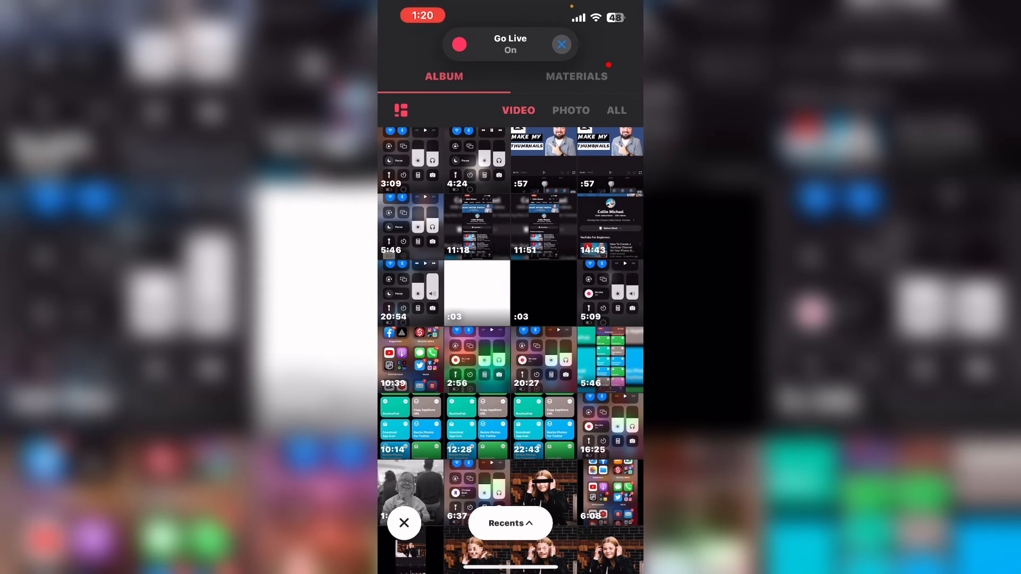
pyautogui.click(570, 110)
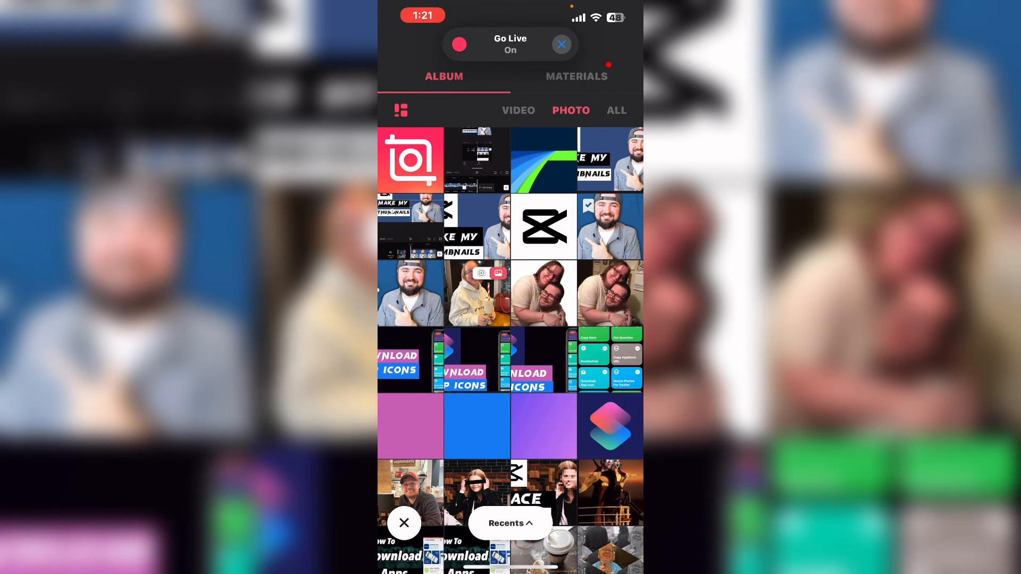
pyautogui.click(411, 160)
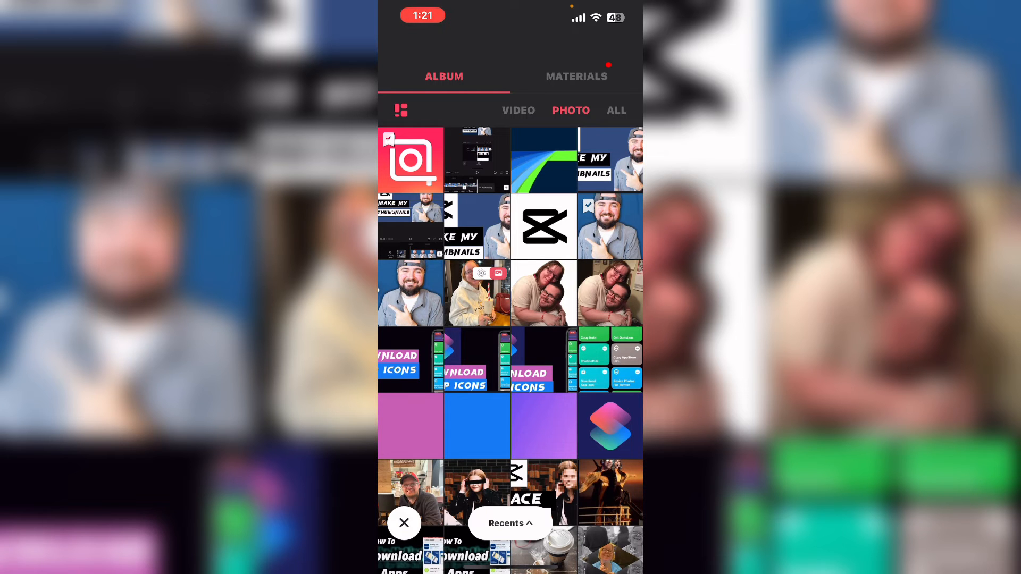
# Add the logo, then apply and confirm a linear mask on the black bar.
pyautogui.click(518, 110)
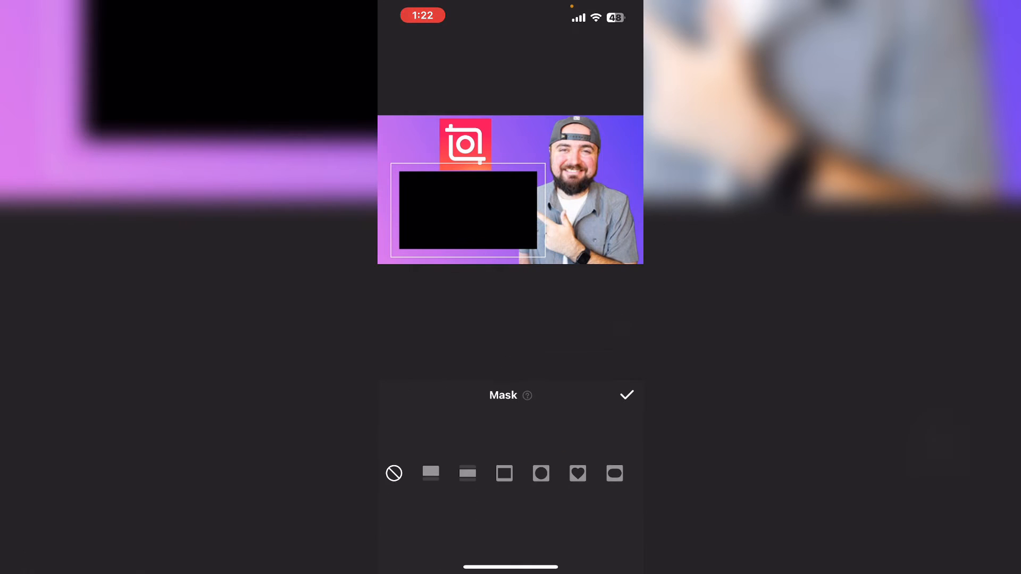
pyautogui.click(431, 473)
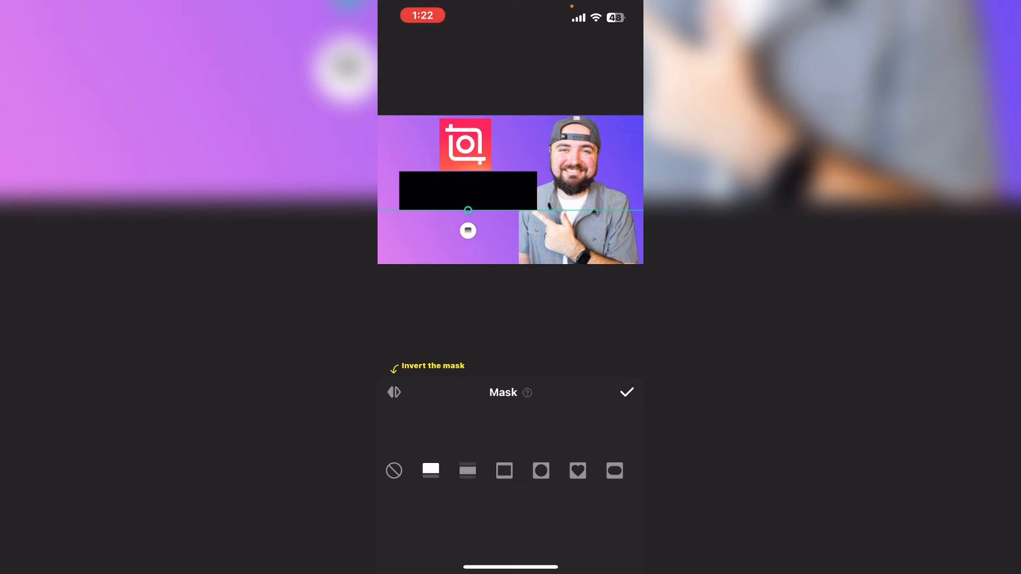
pyautogui.click(625, 393)
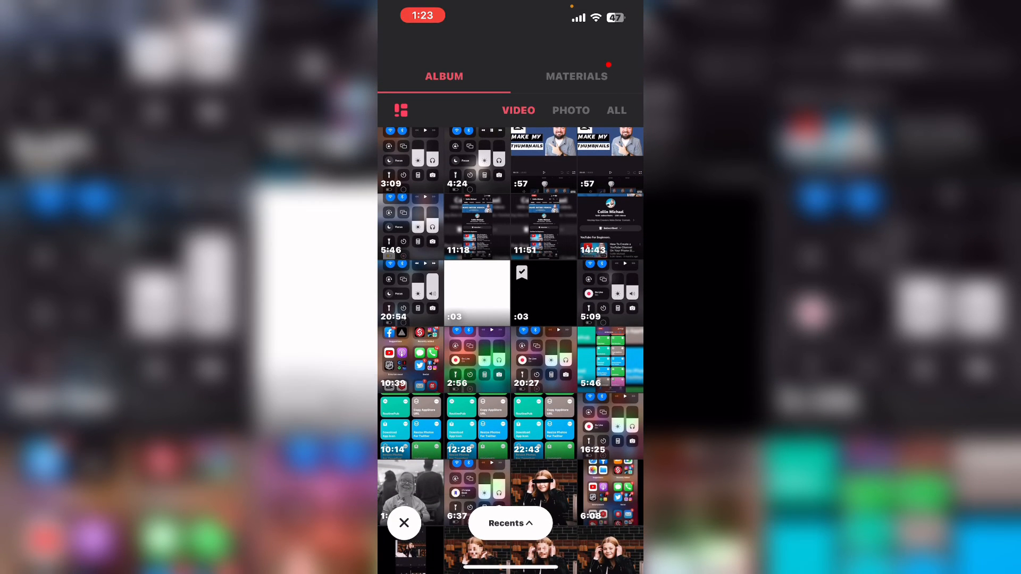
# Add the white image as an overlay with a straight-edge mask and finish the layers.
pyautogui.click(476, 293)
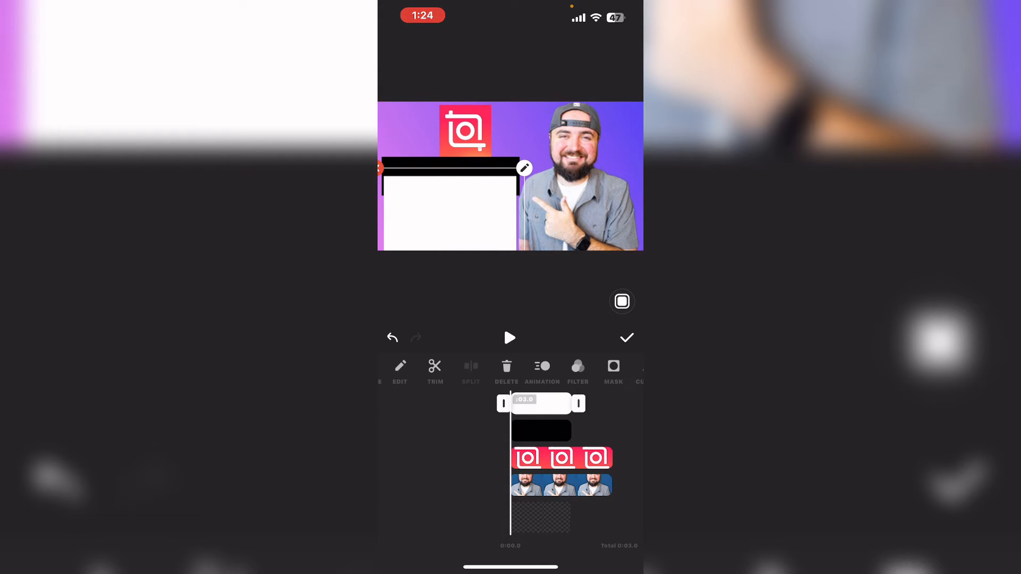
pyautogui.click(612, 371)
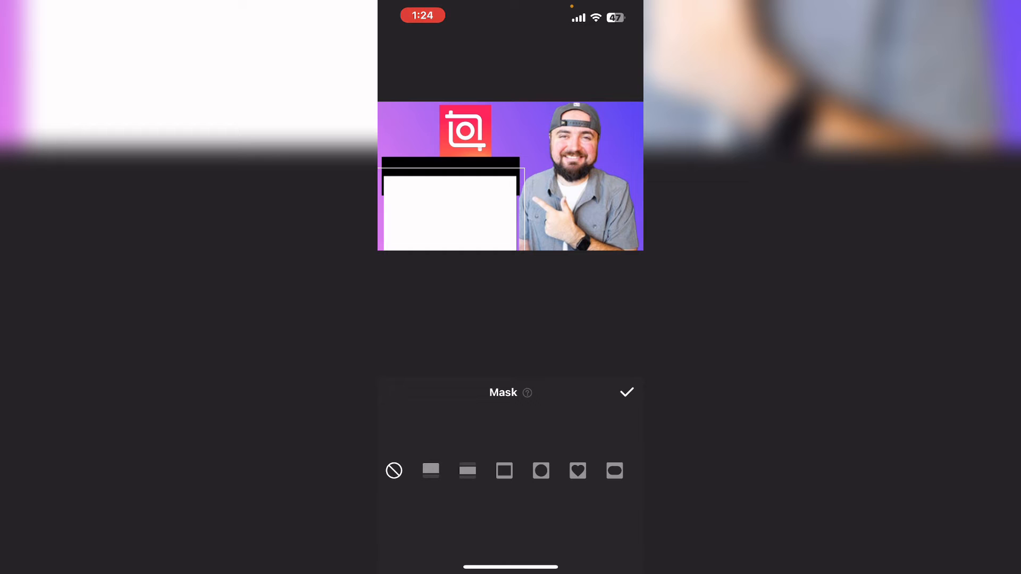
pyautogui.click(431, 471)
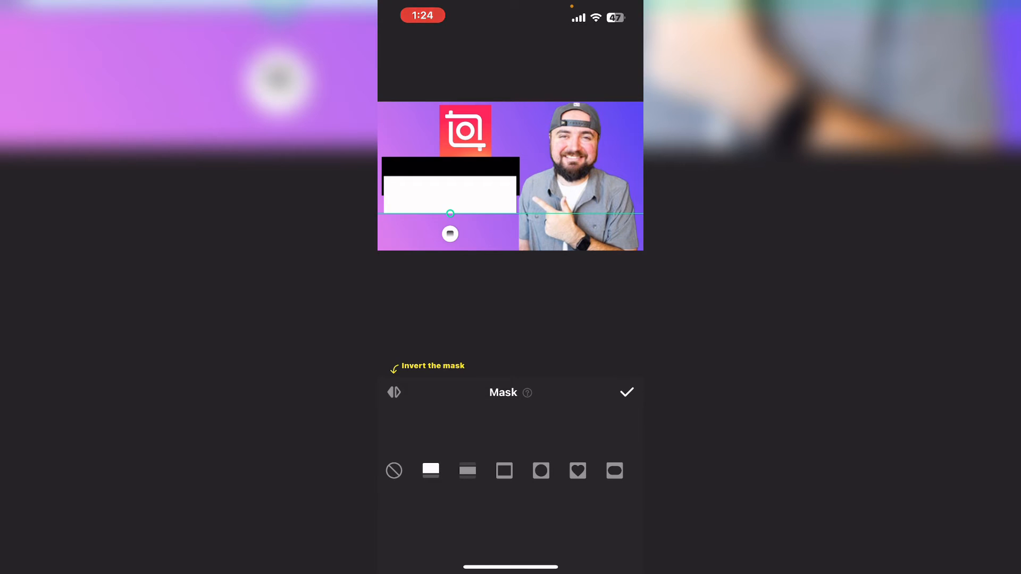
pyautogui.click(626, 392)
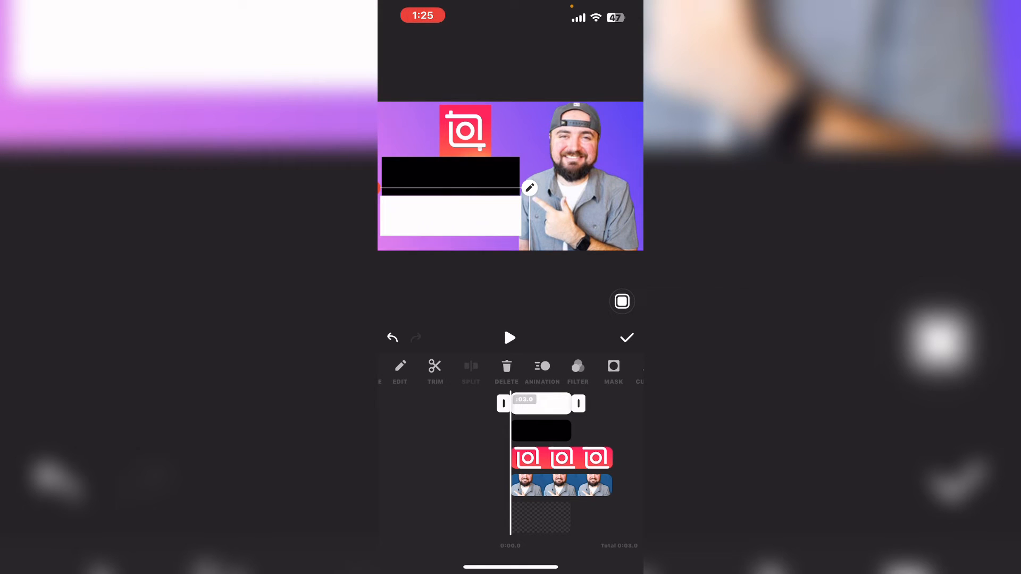
pyautogui.click(625, 337)
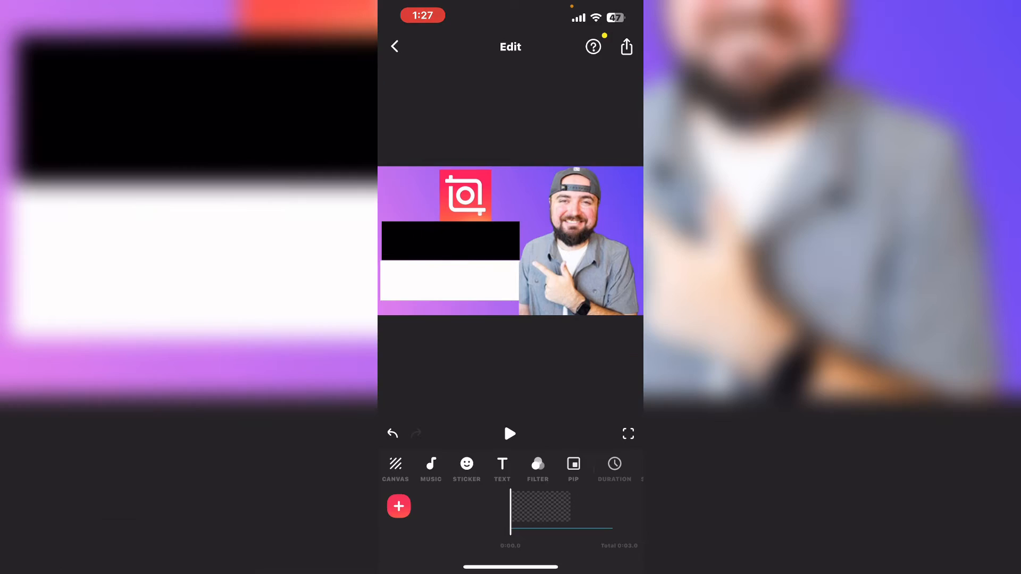
# Add a MAKE MY text layer in white Bubblegum font on the black bar.
pyautogui.click(501, 468)
pyautogui.write('MY')
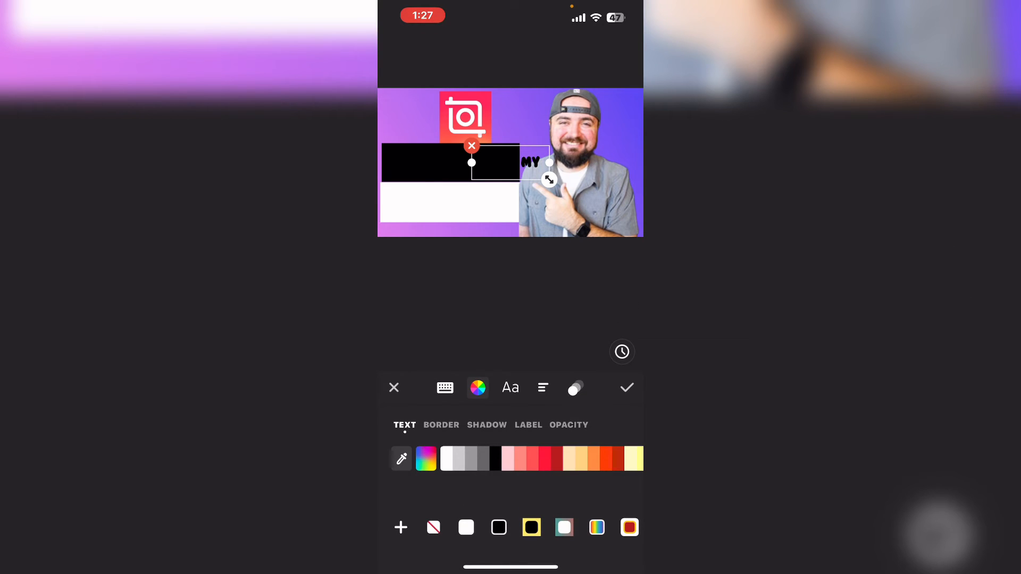
pyautogui.write('MAKE')
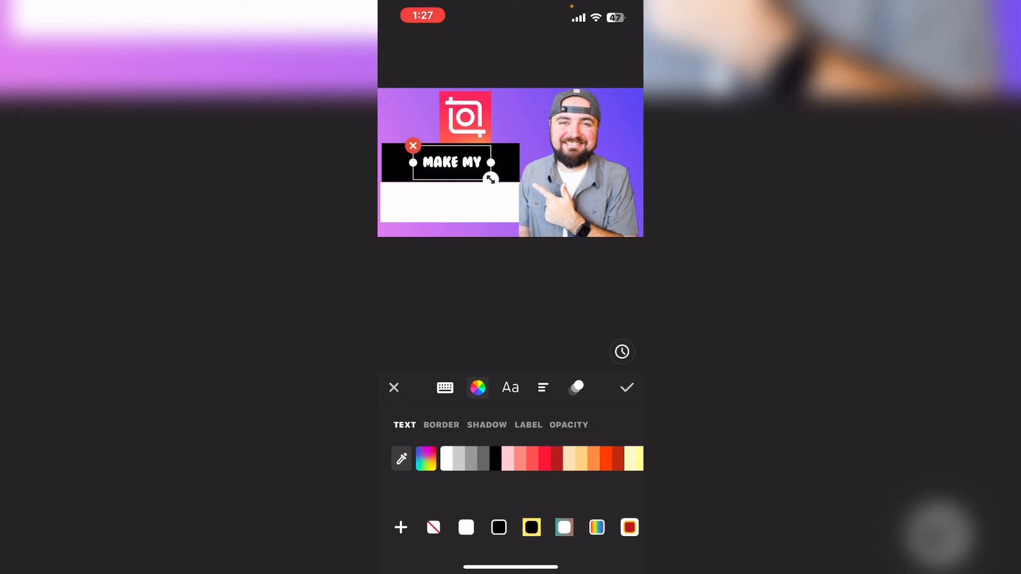
pyautogui.click(509, 387)
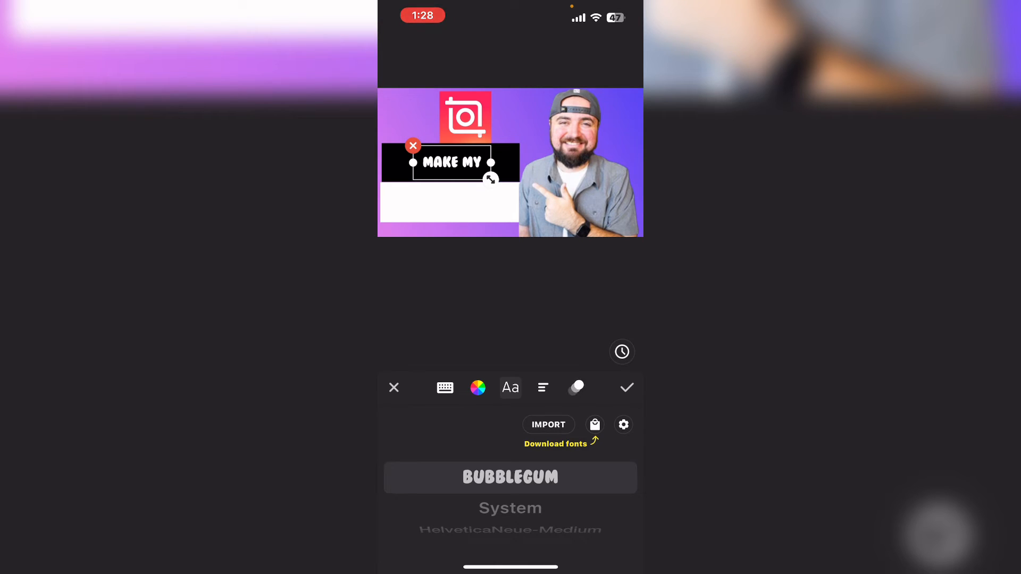
pyautogui.click(626, 387)
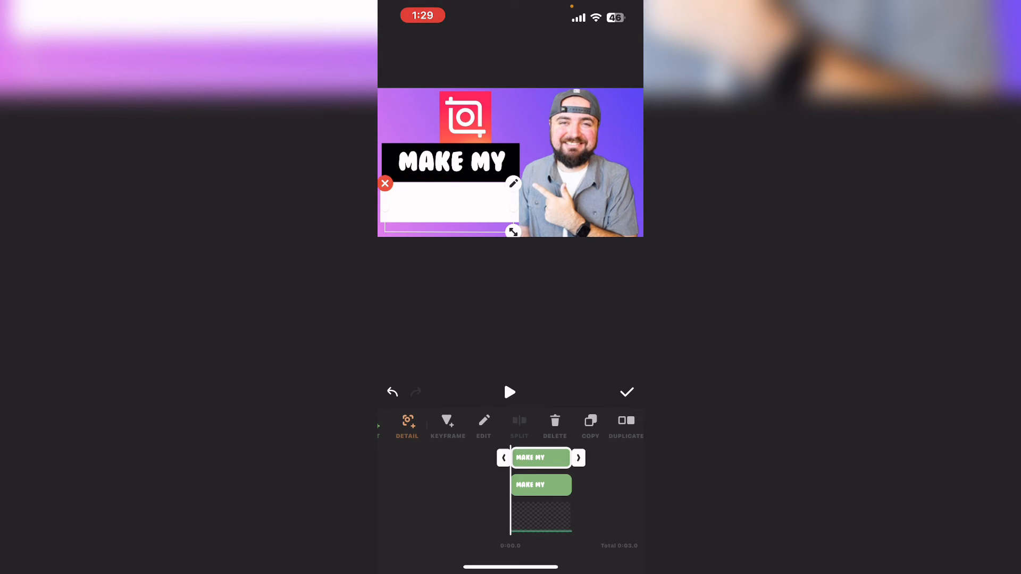
# Recolour the duplicate text black and retype it as THUMBNAILS, accepting the suggestion and confirming.
pyautogui.click(483, 426)
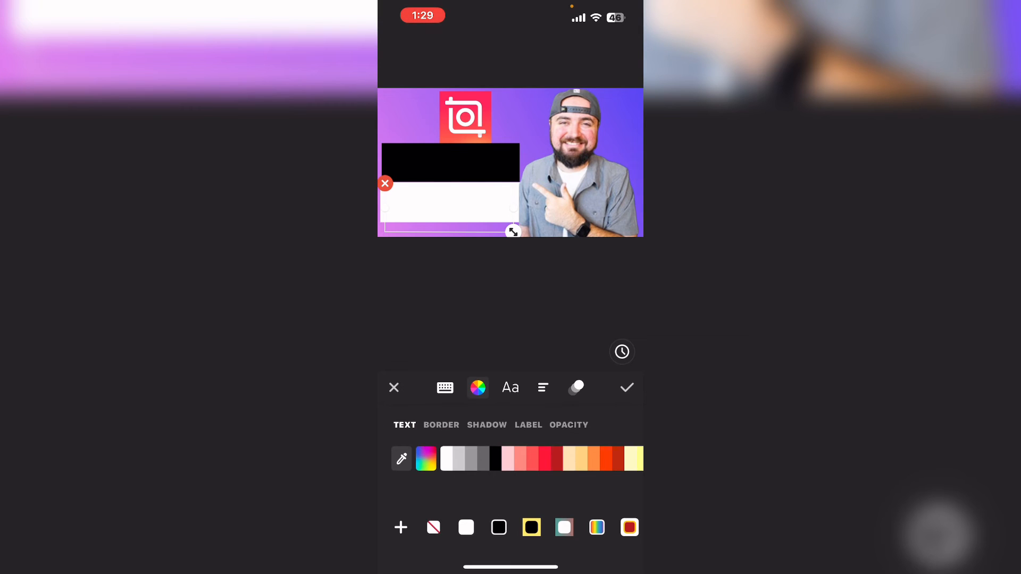
pyautogui.write('MAKE MY')
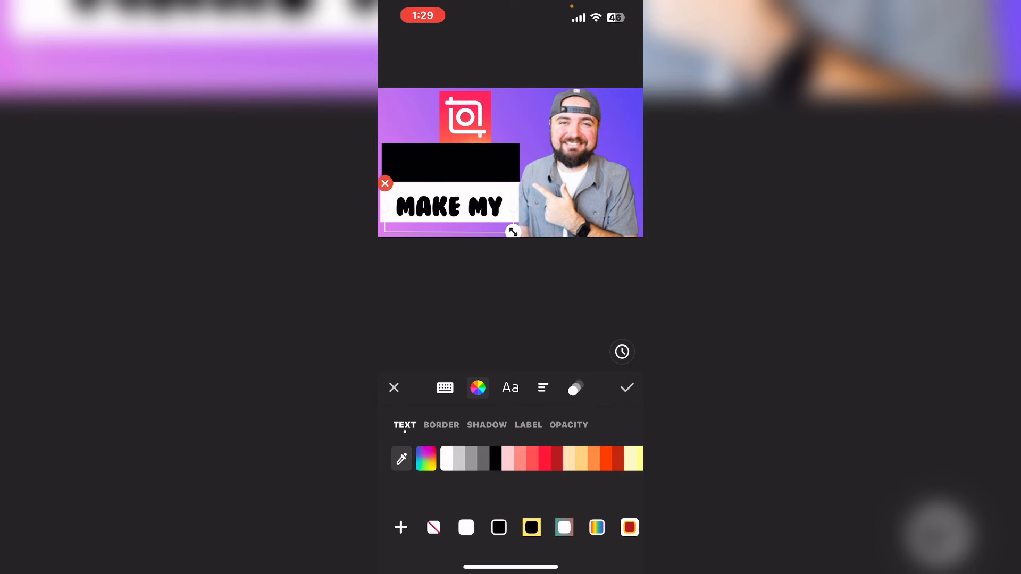
pyautogui.click(446, 387)
pyautogui.write('TH')
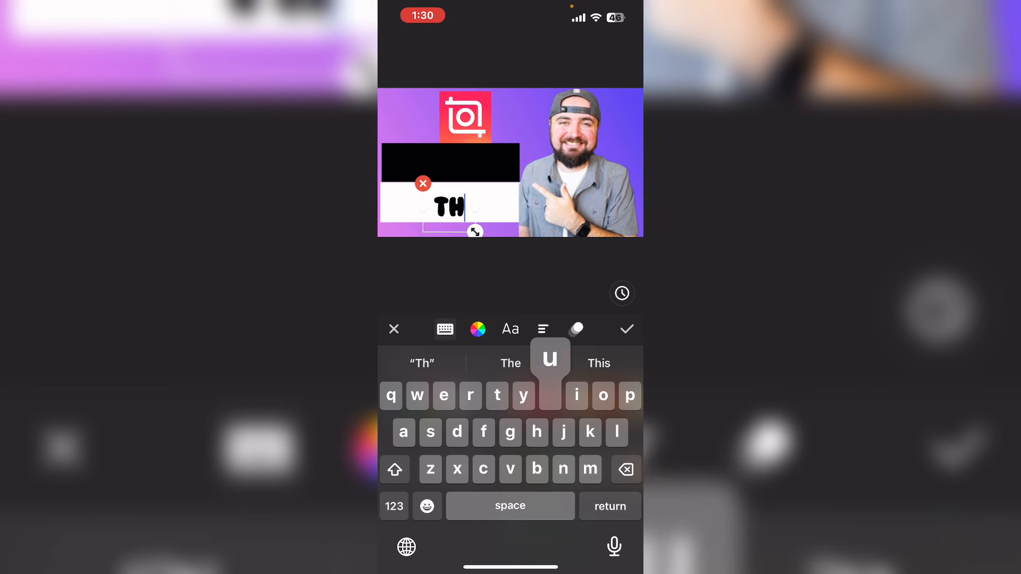
pyautogui.write('UM')
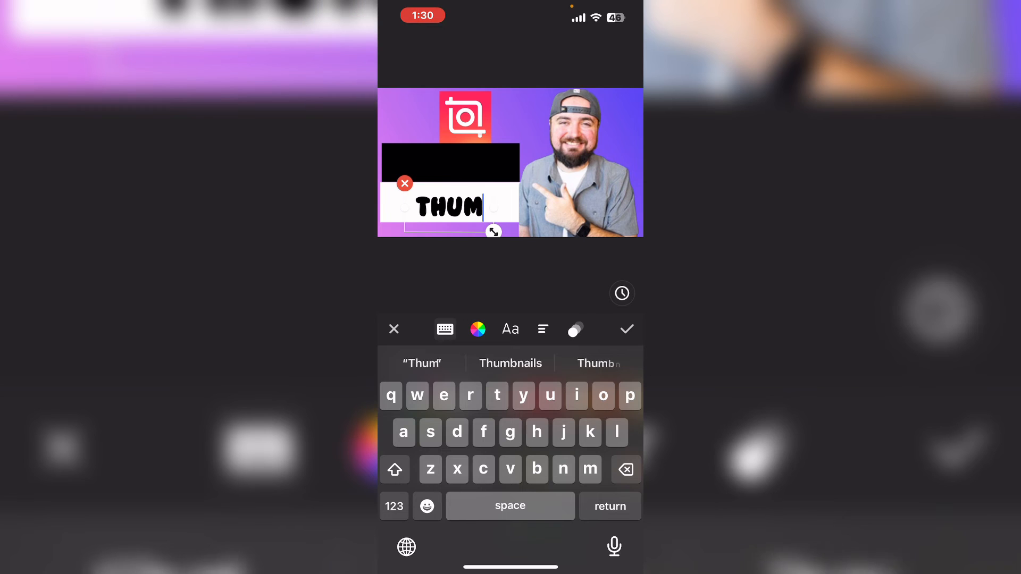
pyautogui.write('b')
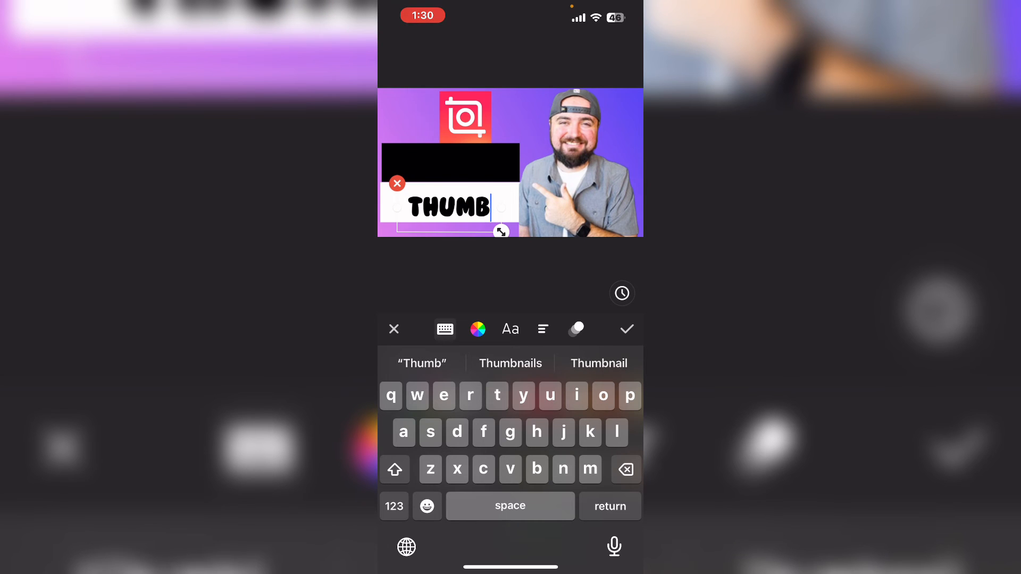
pyautogui.click(510, 362)
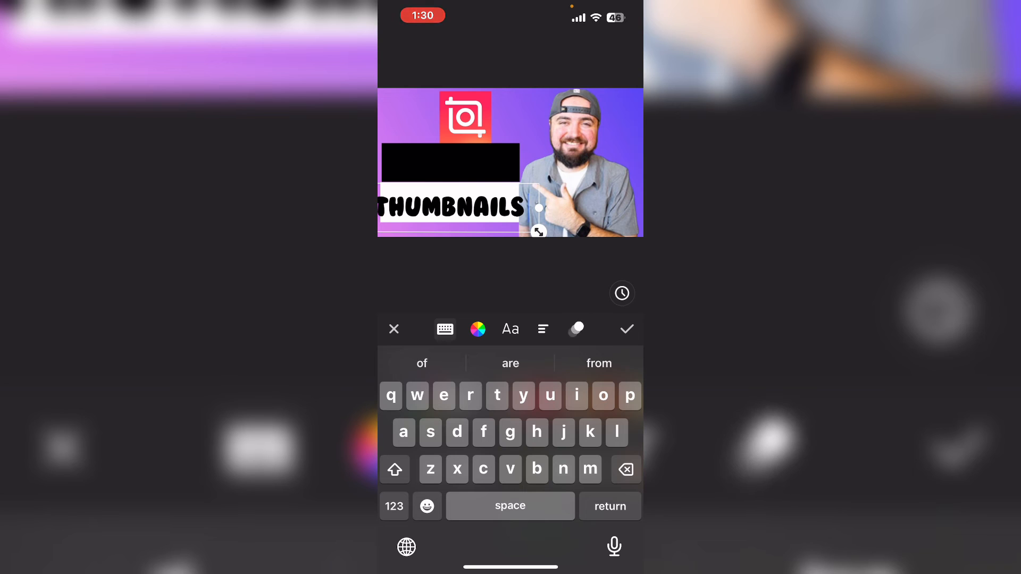
pyautogui.click(625, 329)
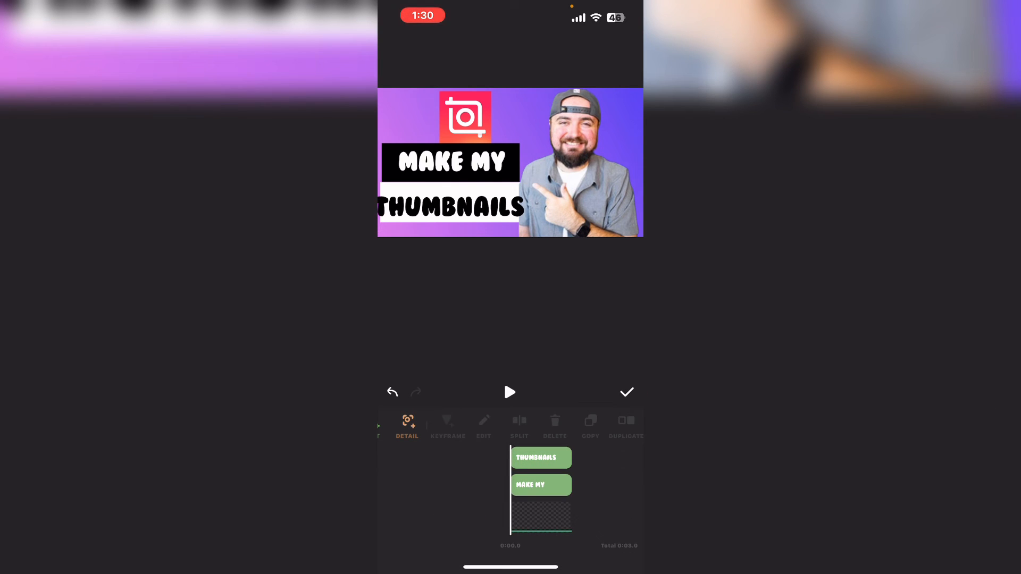
# Leave text editing so the finished thumbnail shows in the main editor, ready for a screenshot.
pyautogui.click(540, 457)
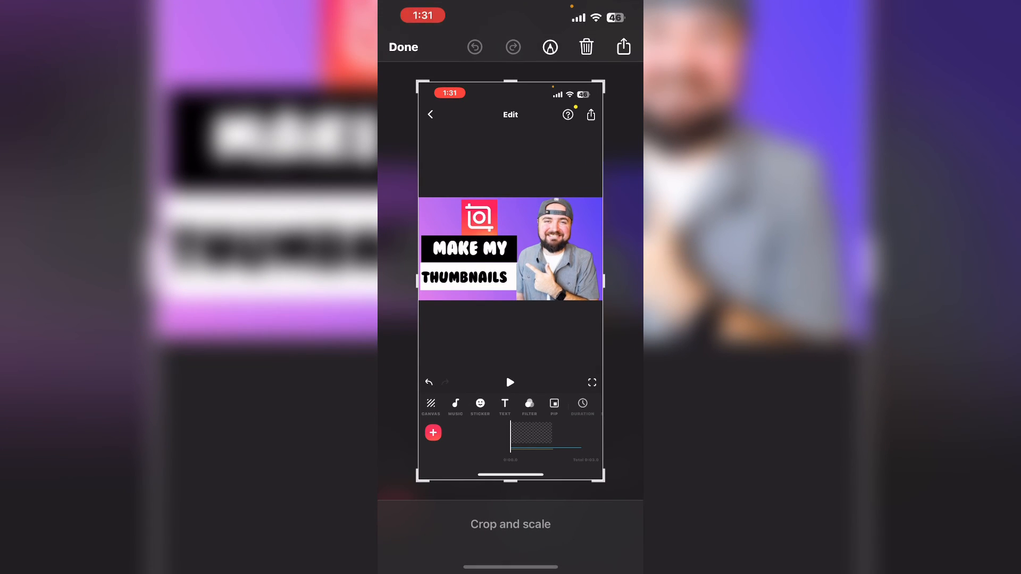
# Crop the screenshot to just the thumbnail area and save it to Photos via Done.
pyautogui.click(550, 45)
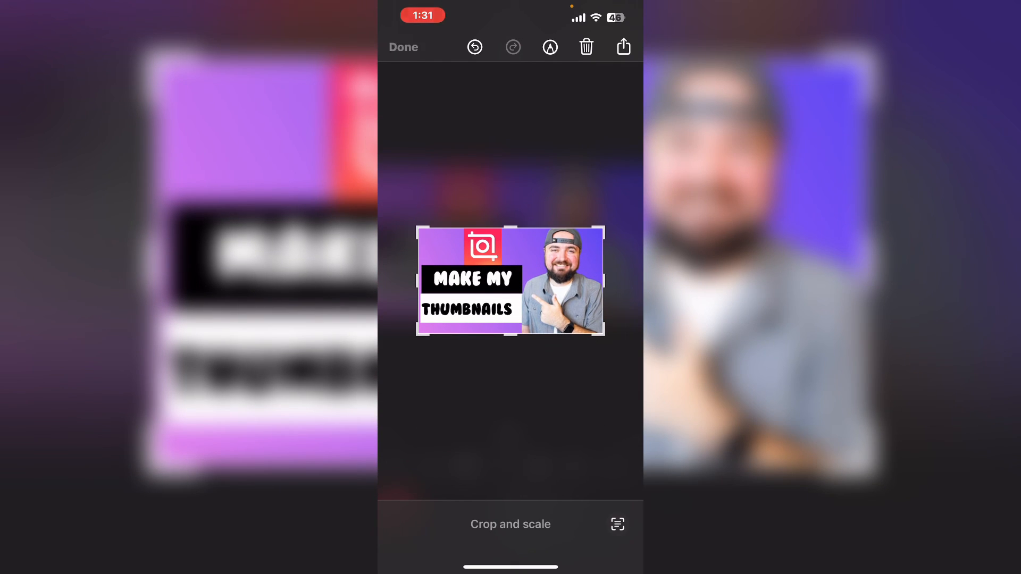
pyautogui.click(622, 45)
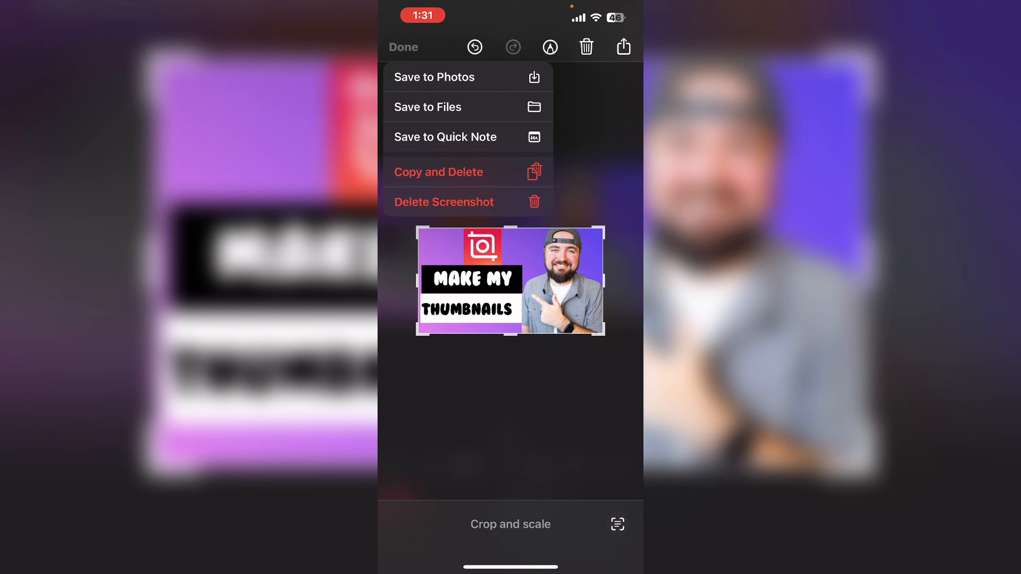
pyautogui.click(403, 46)
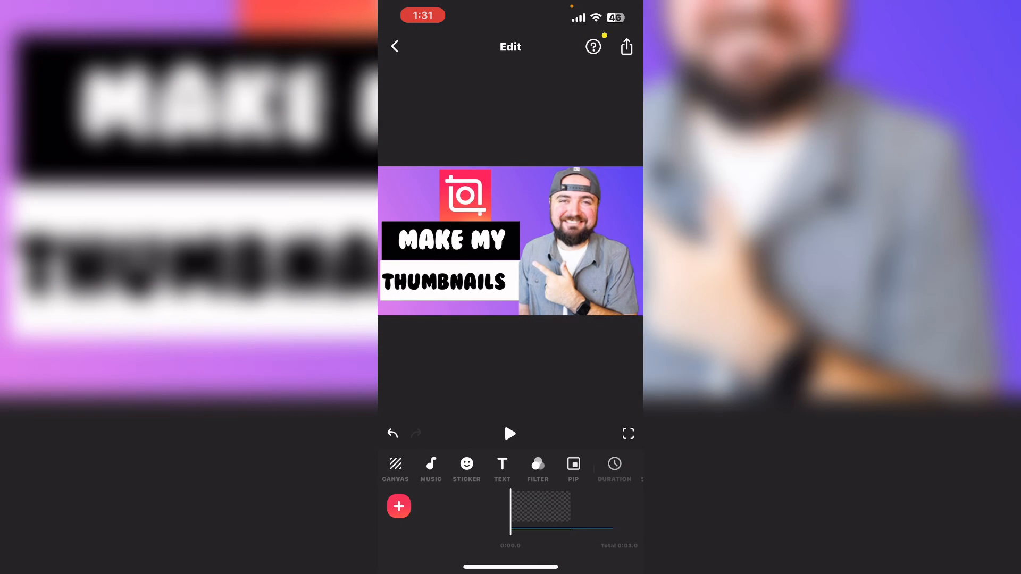